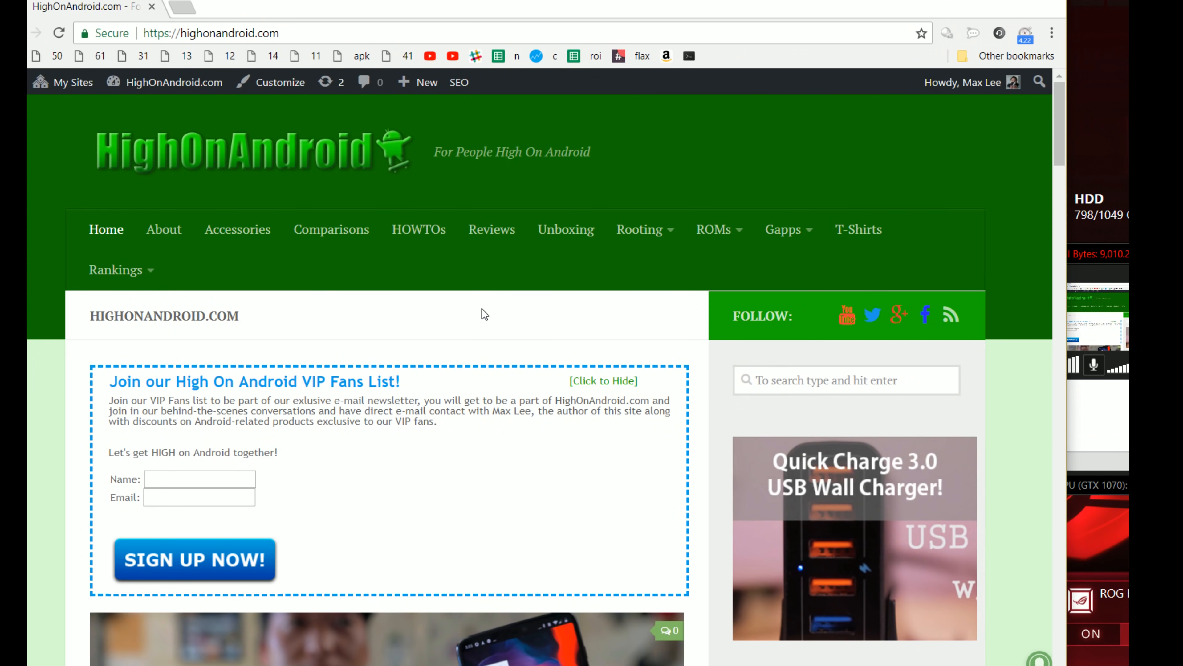
mouse_move(329, 202)
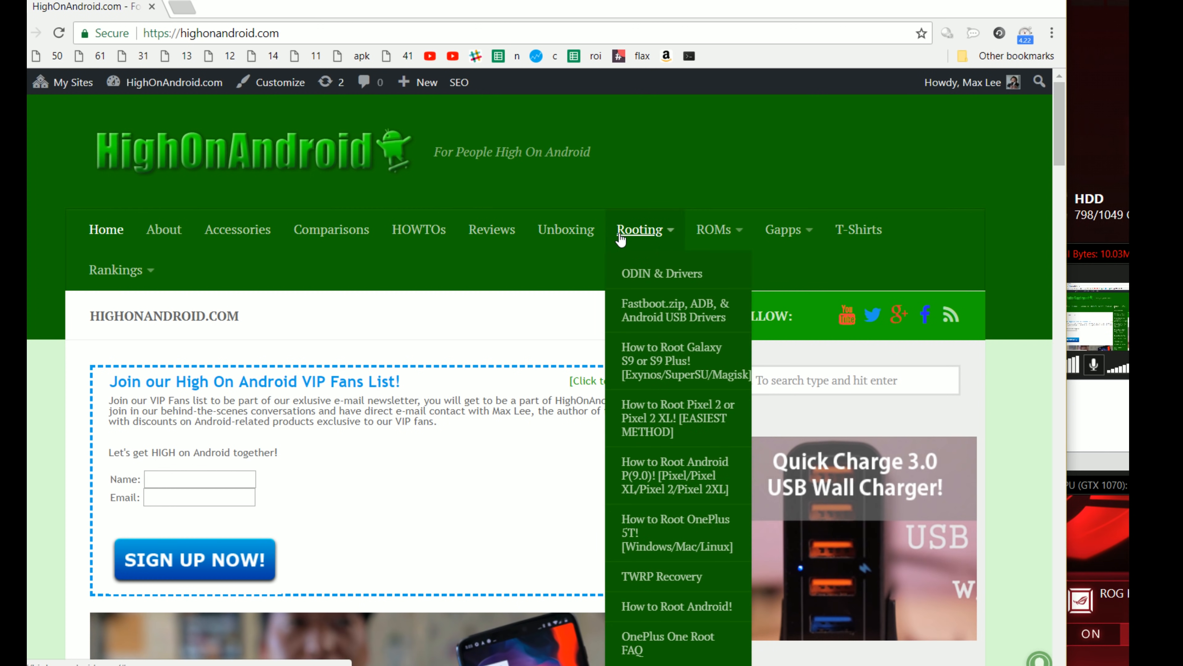
mouse_move(674, 309)
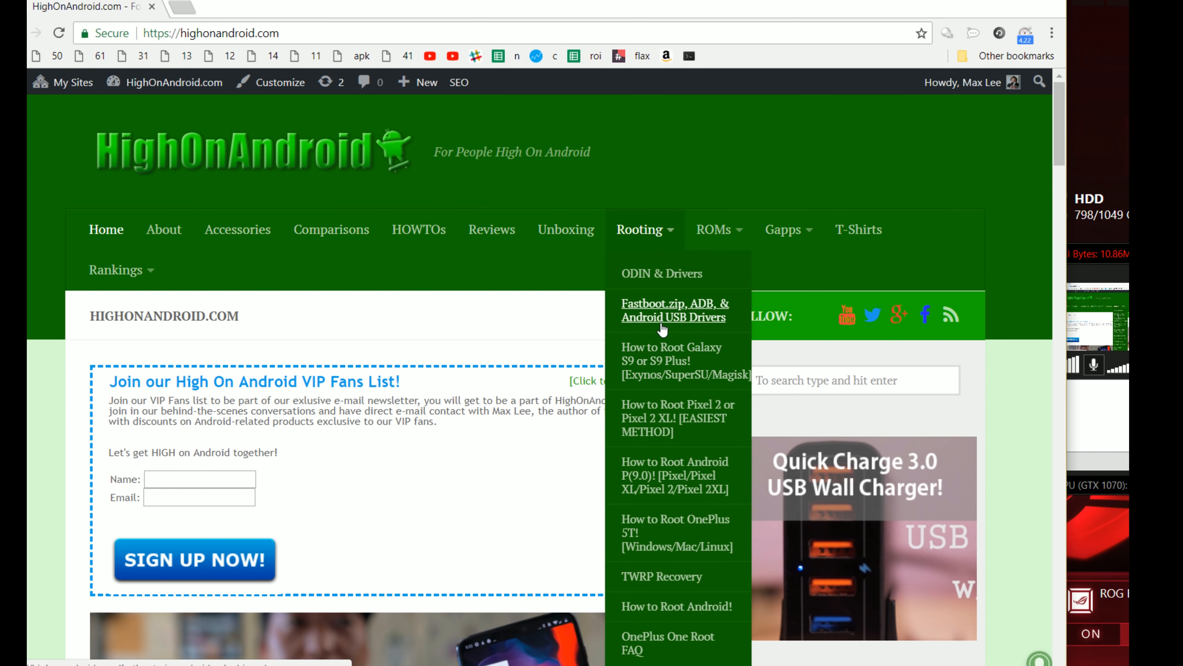
Reach the Fastboot.zip, ADB & Android USB Drivers page and its Download section
click(673, 310)
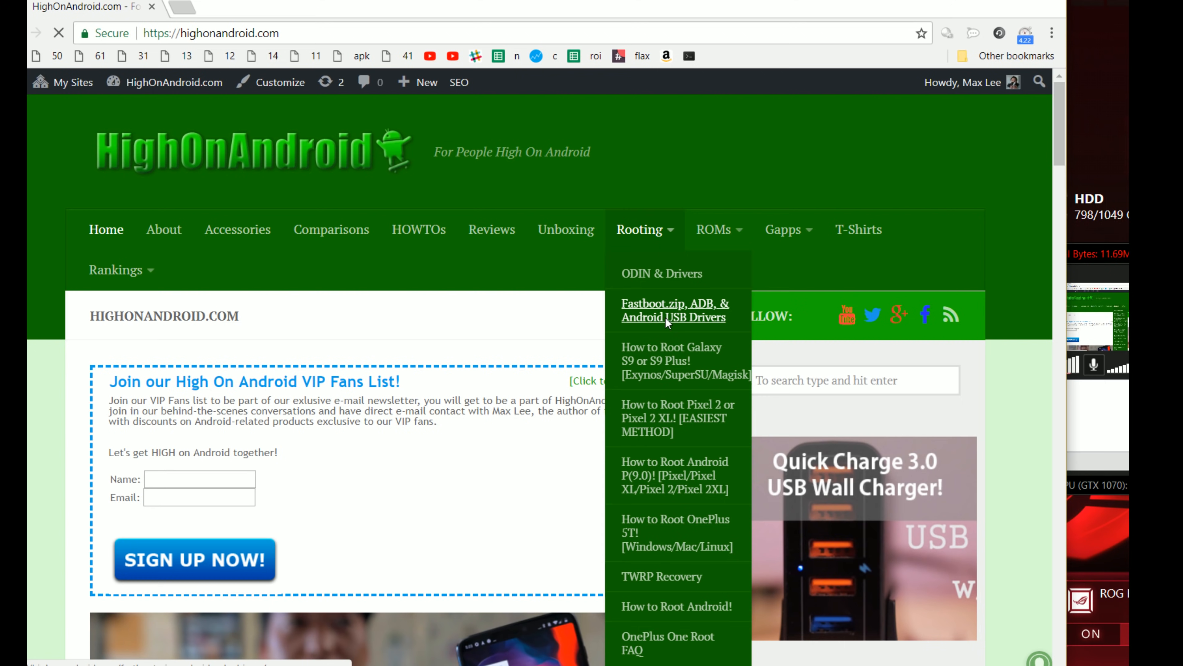
click(673, 309)
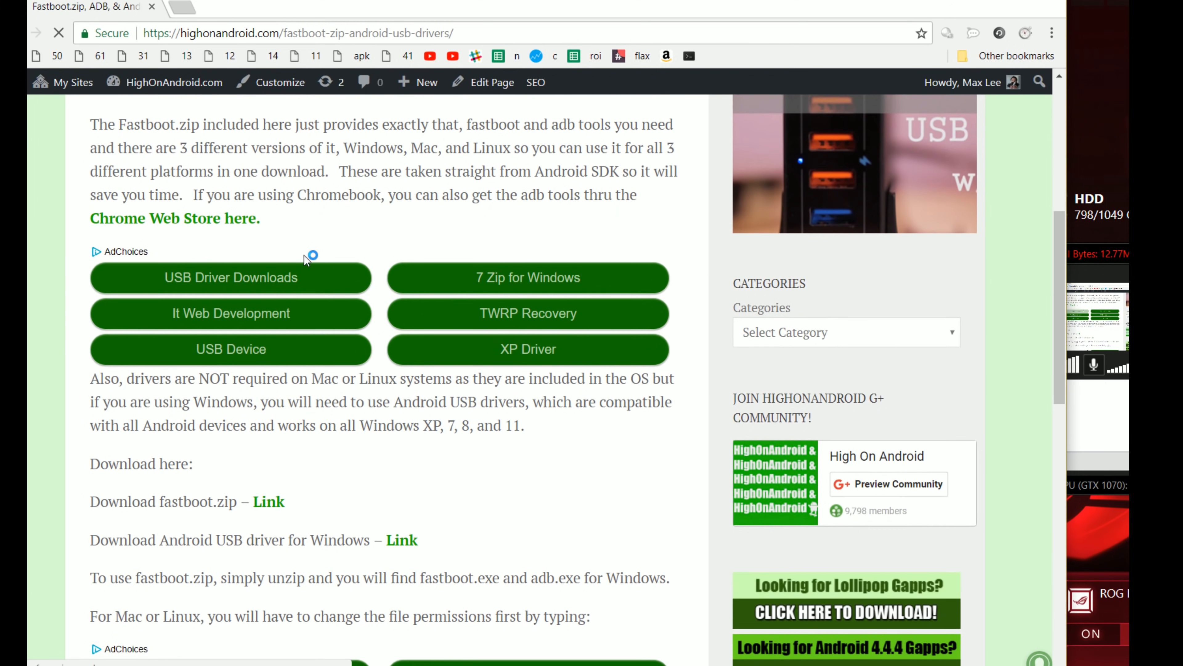
scroll(down, 3)
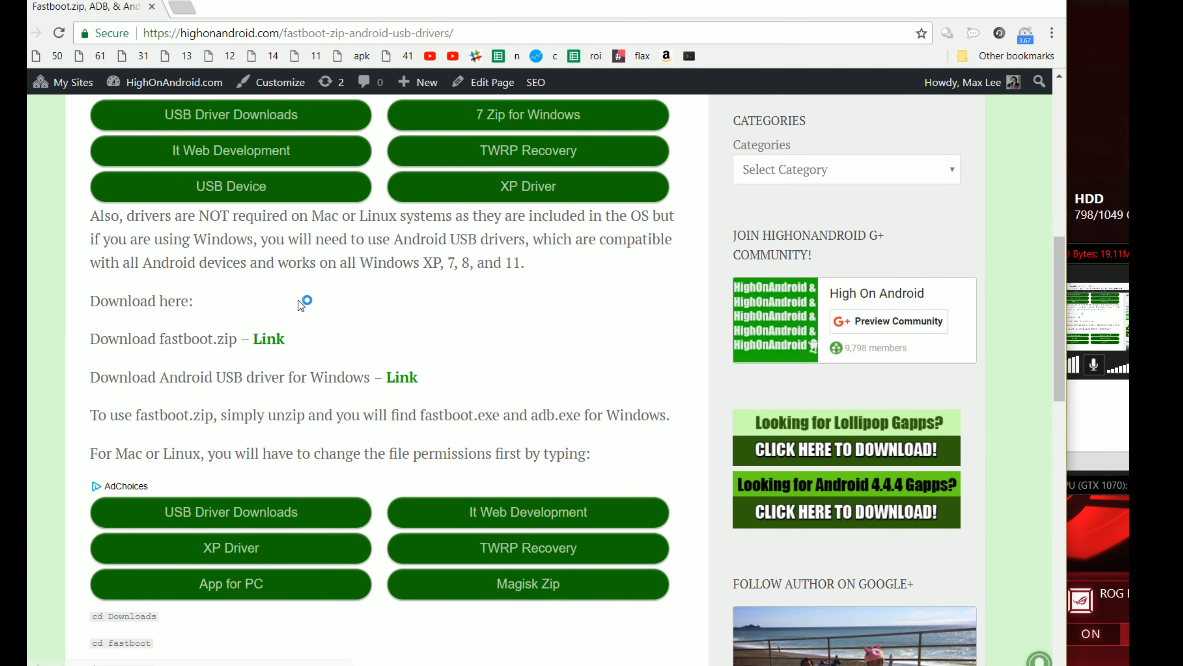
mouse_move(359, 369)
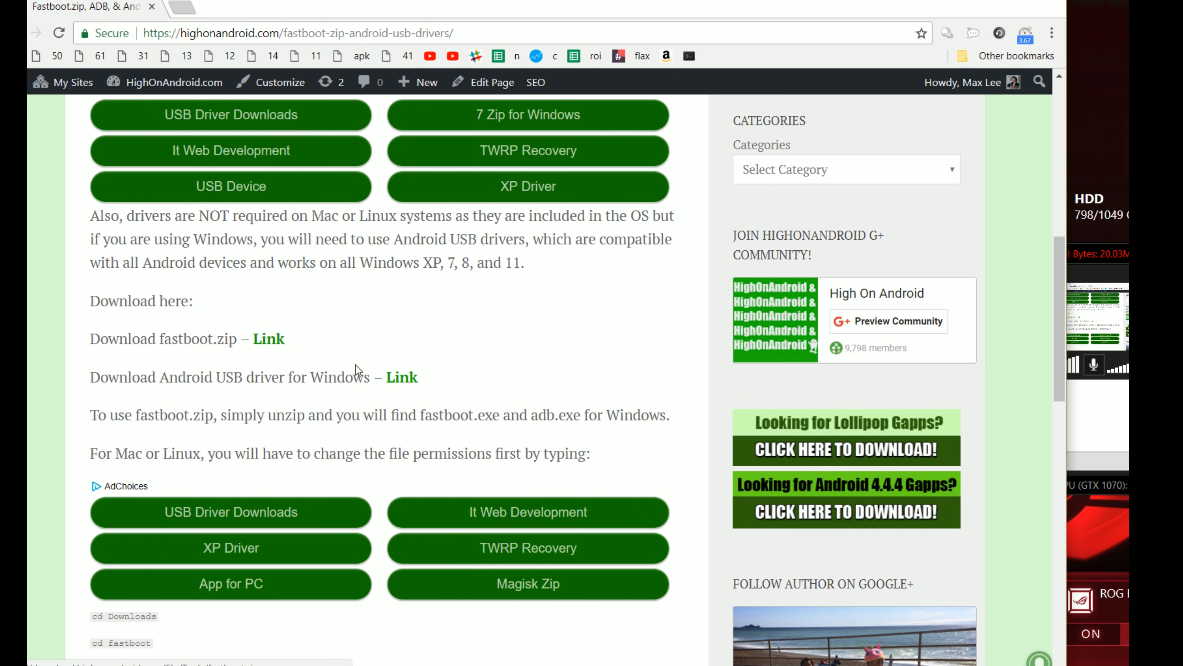
mouse_move(293, 352)
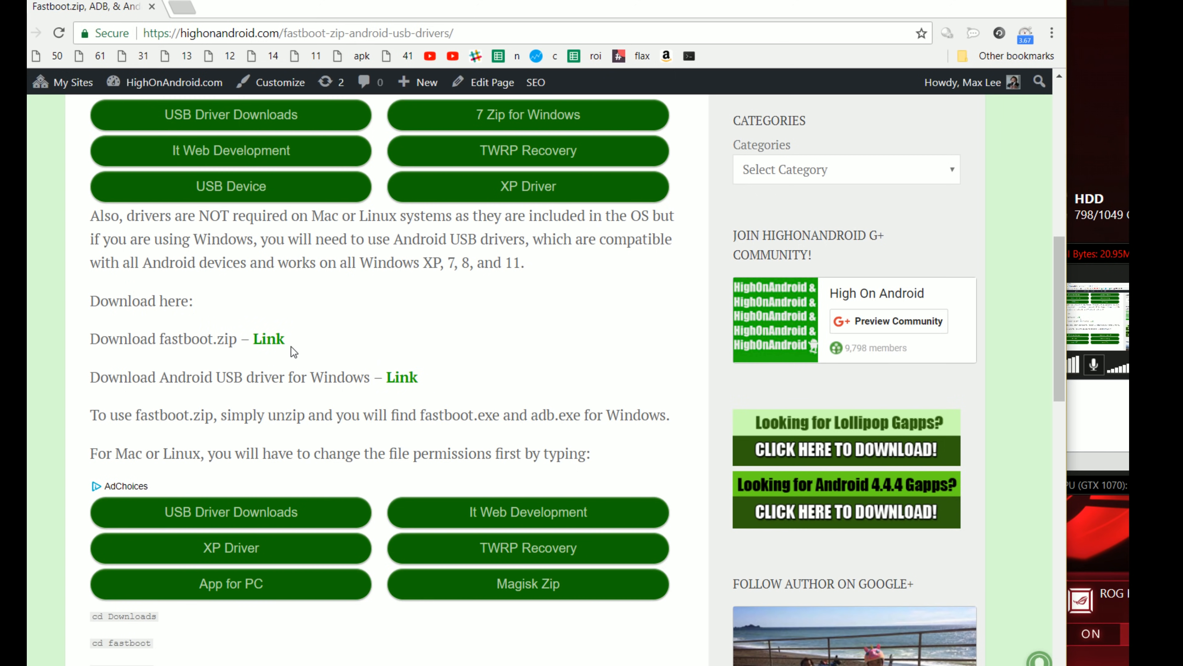
Download fastboot.zip from its download page into the Downloads folder
click(268, 339)
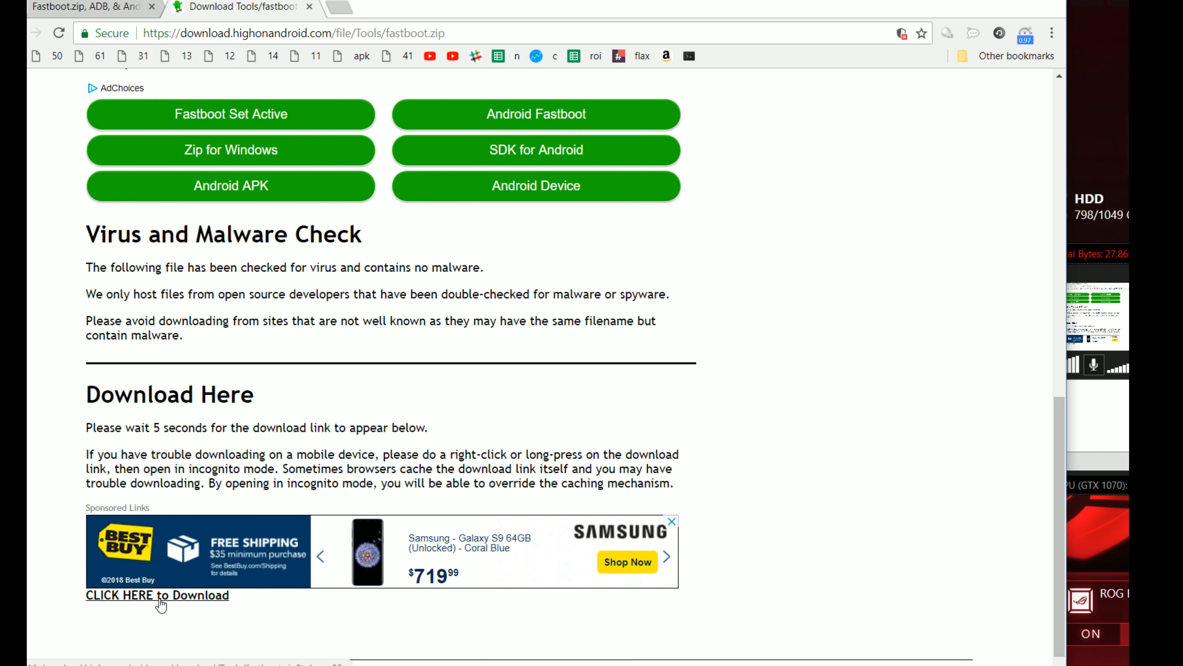
click(156, 594)
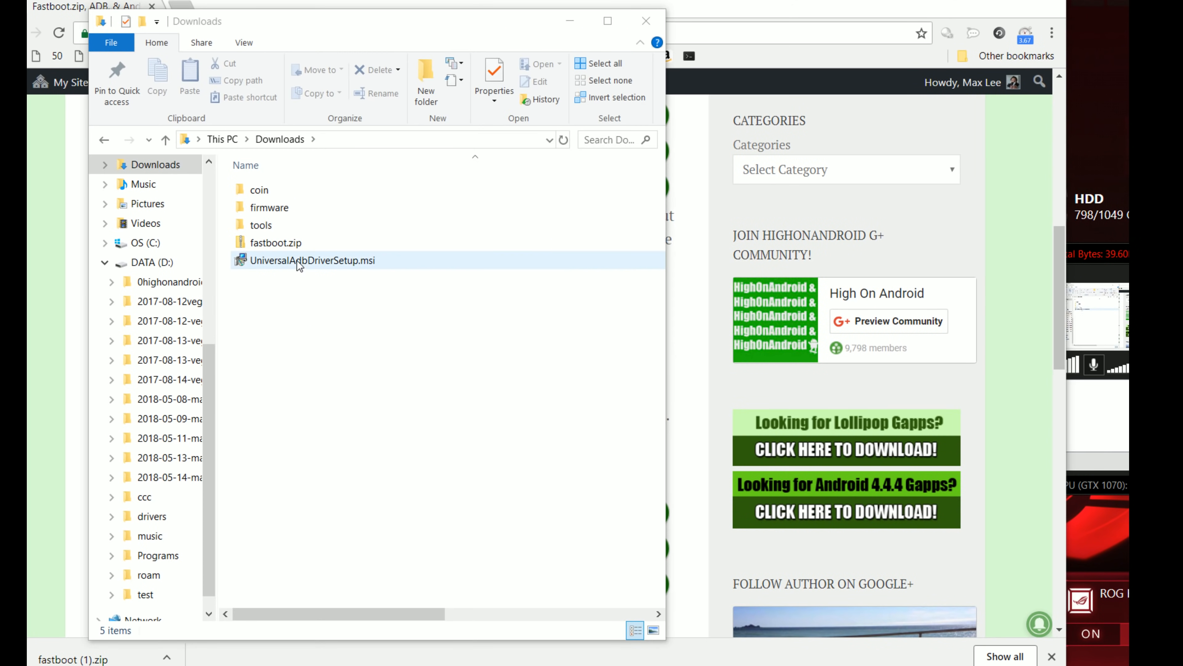
Extract fastboot.zip into Downloads\fastboot (adb.exe, fastboot.exe) and select UniversalAdbDriverSetup.msi
click(275, 243)
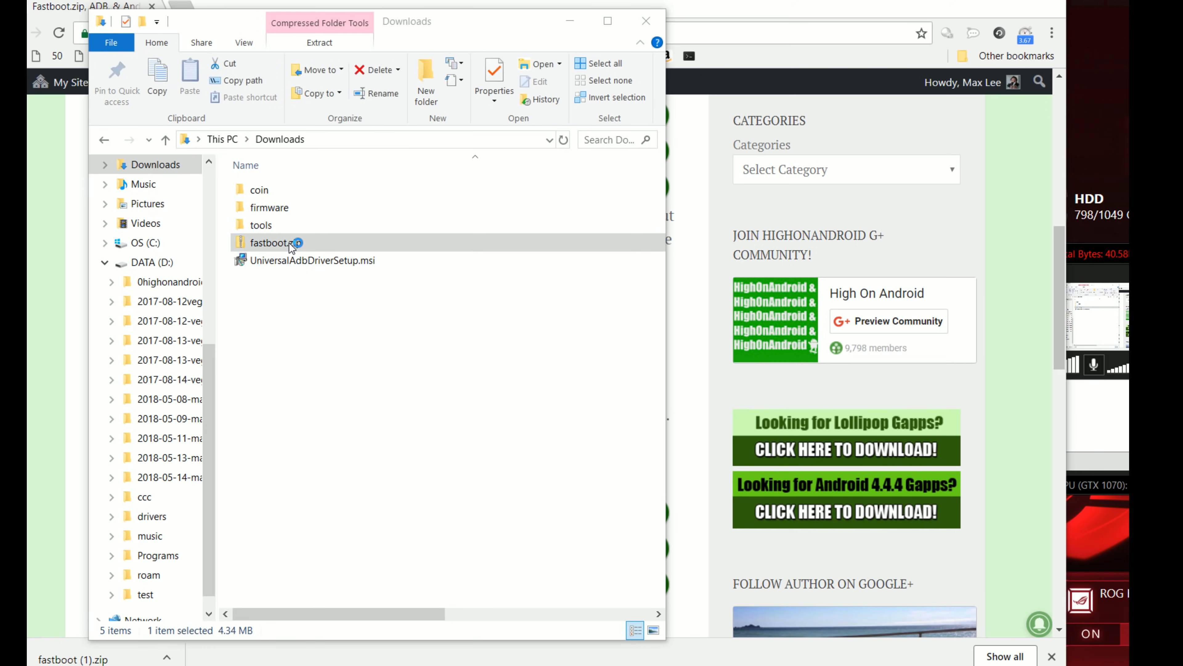
double_click(272, 242)
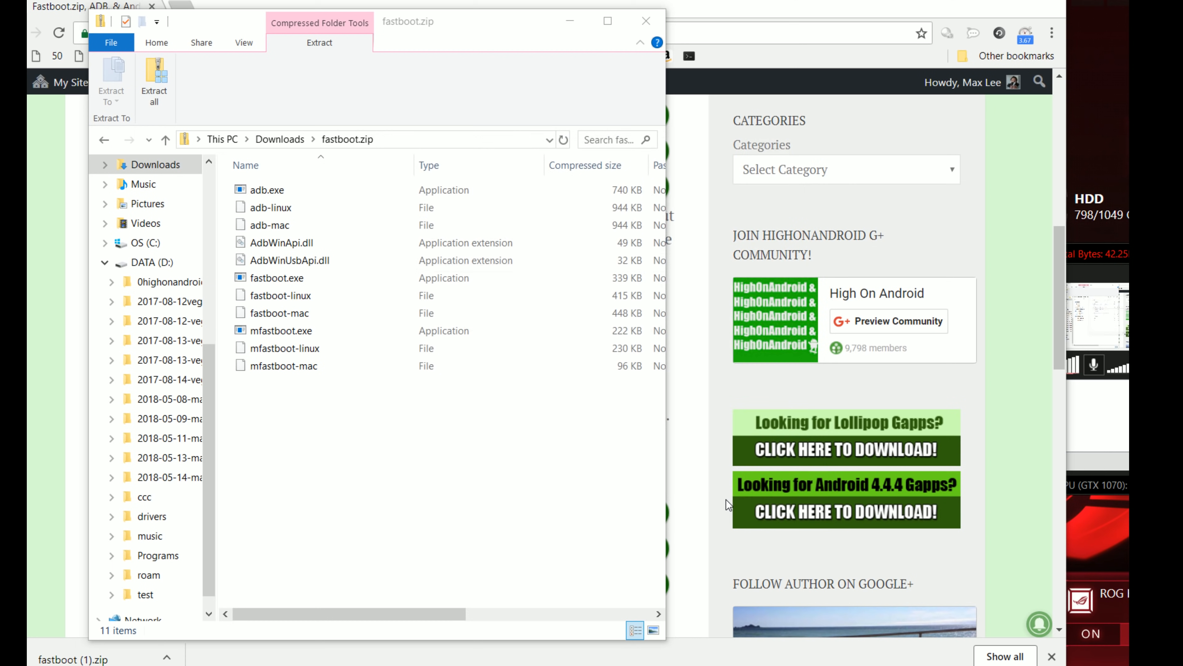
click(154, 78)
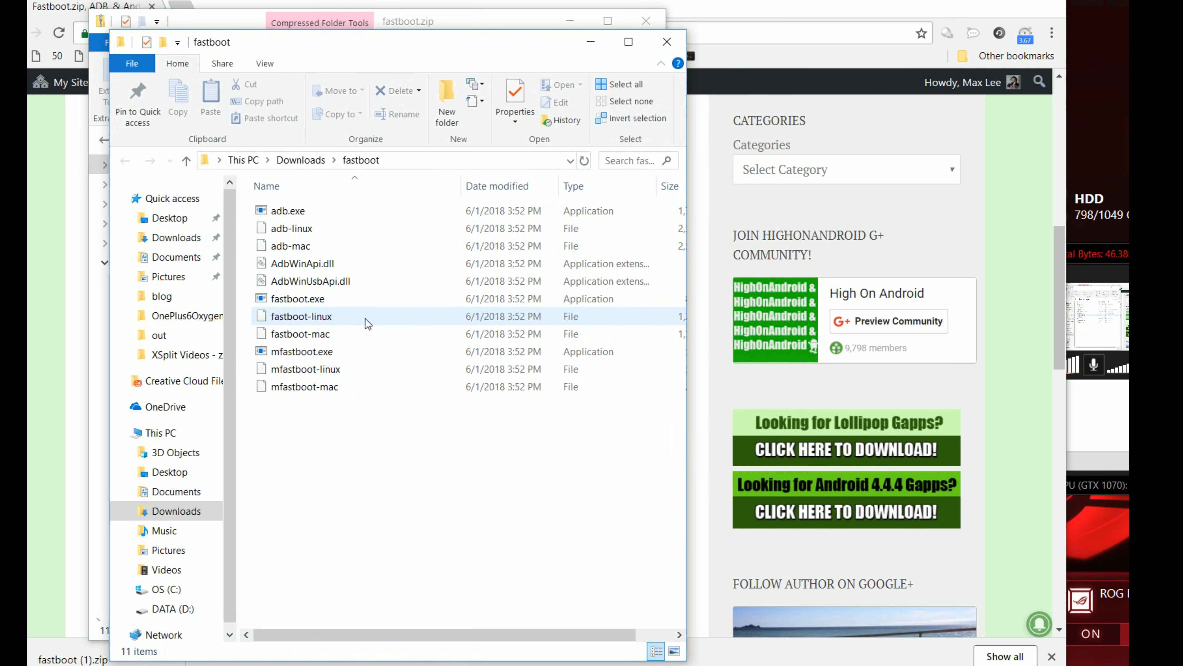
click(351, 406)
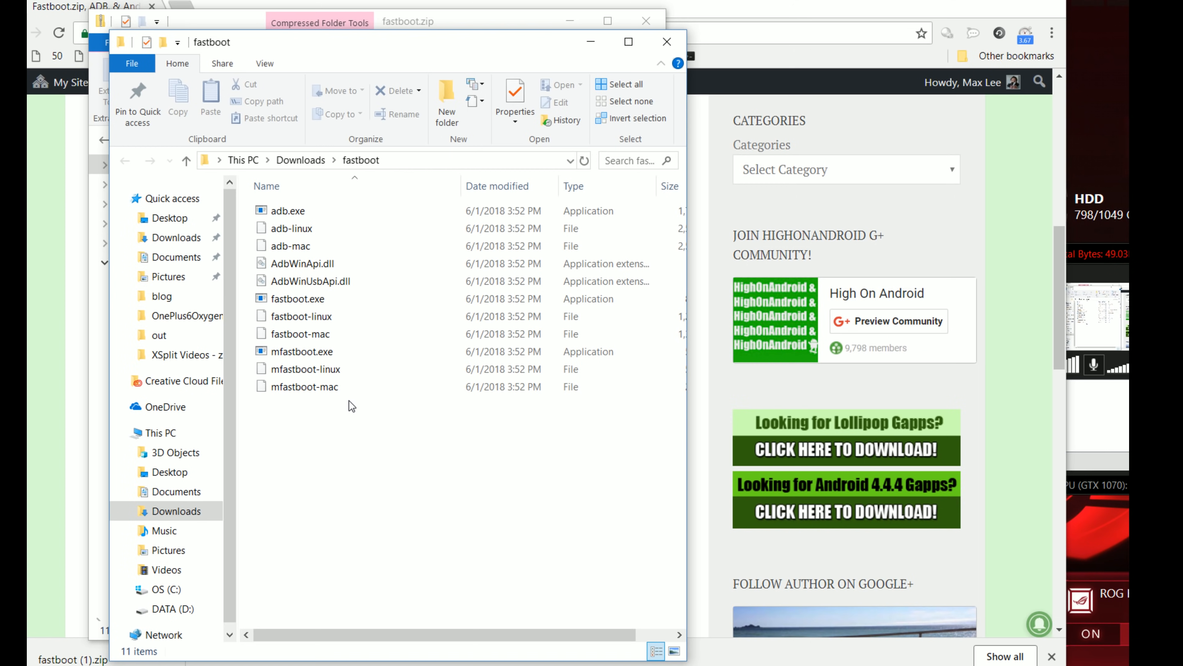
mouse_move(463, 173)
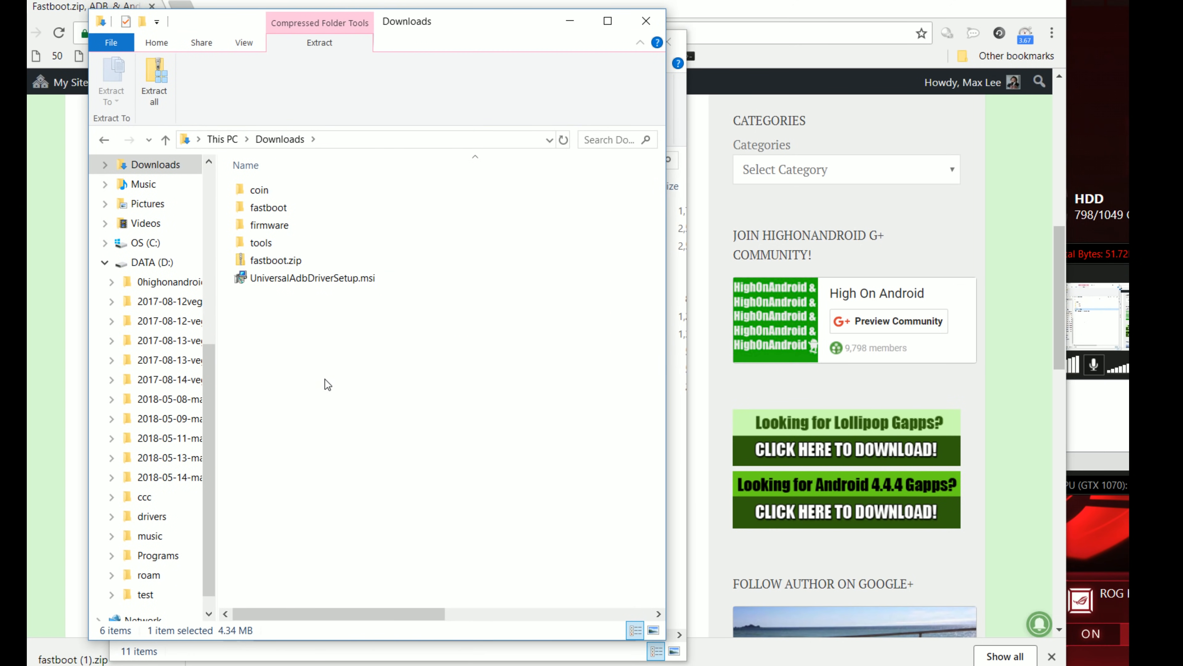
click(312, 278)
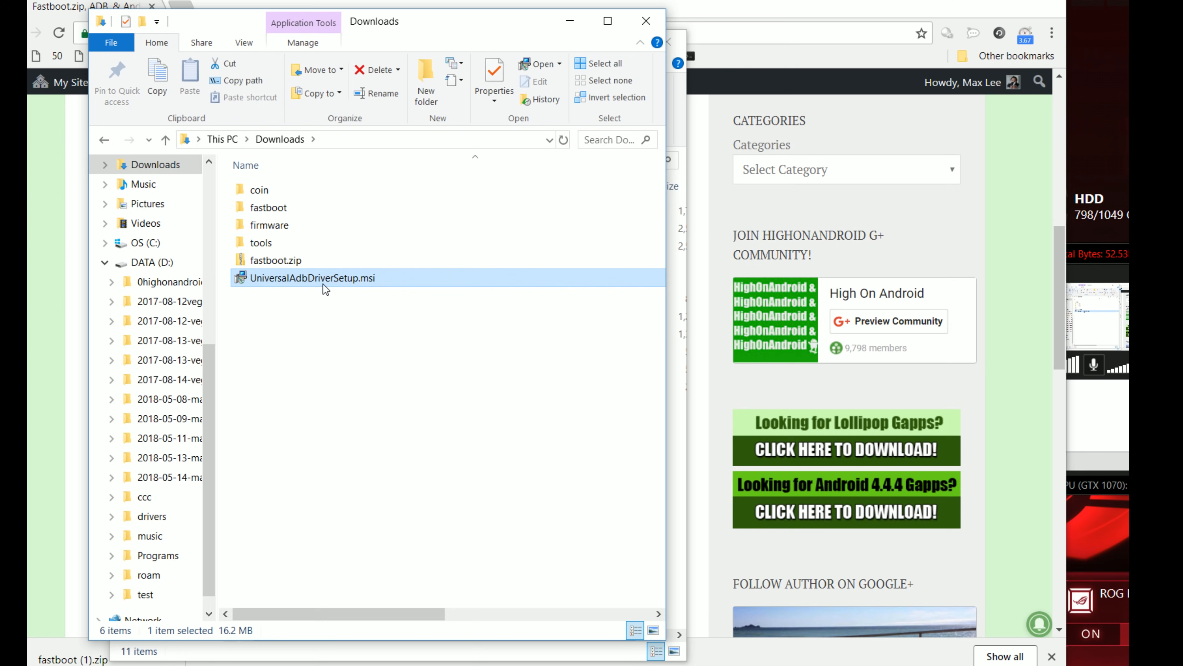
mouse_move(292, 289)
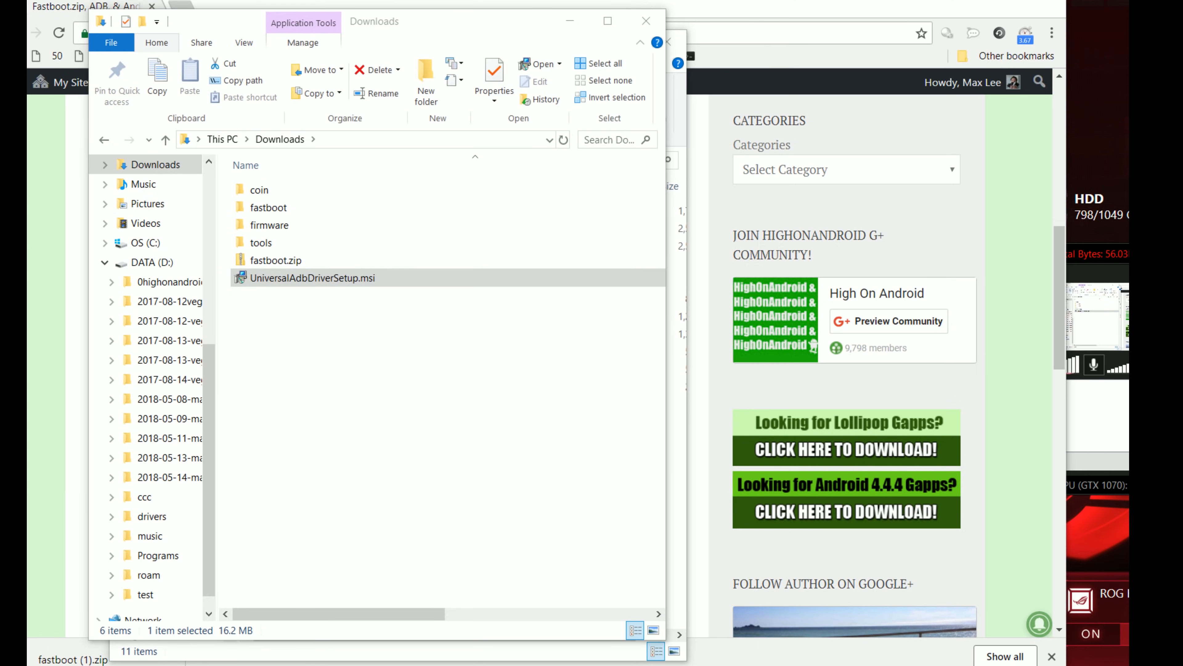
Launch Control Panel via Start search 'control' and reach Device Manager through Hardware and Sound
click(11, 660)
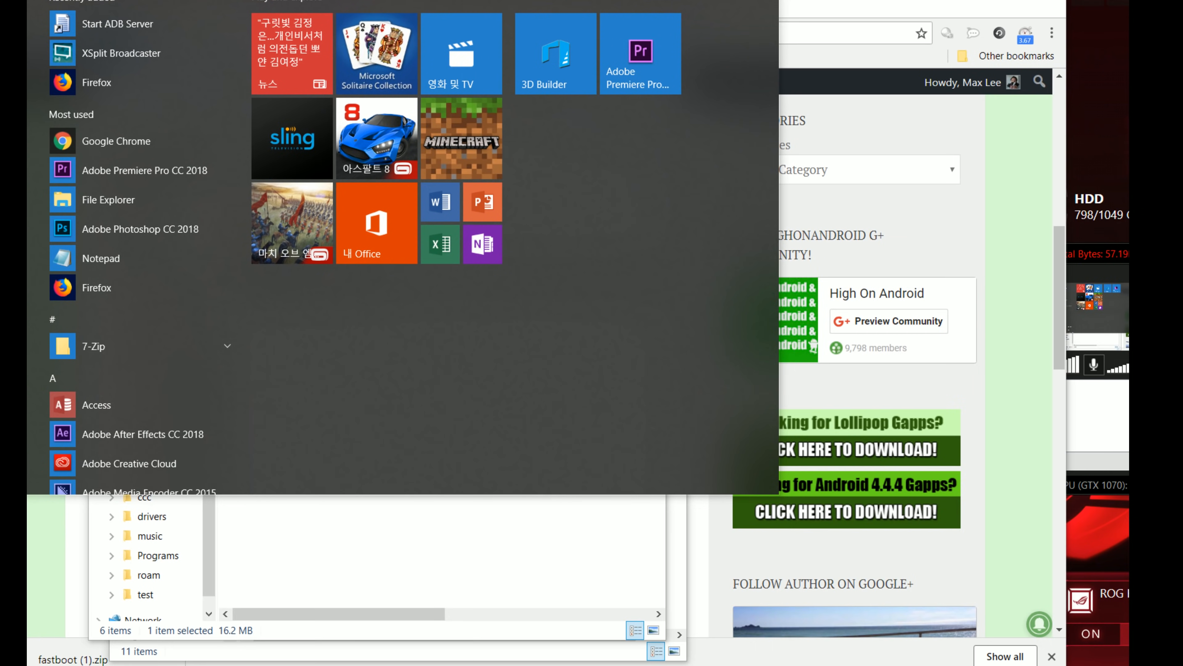
text(control)
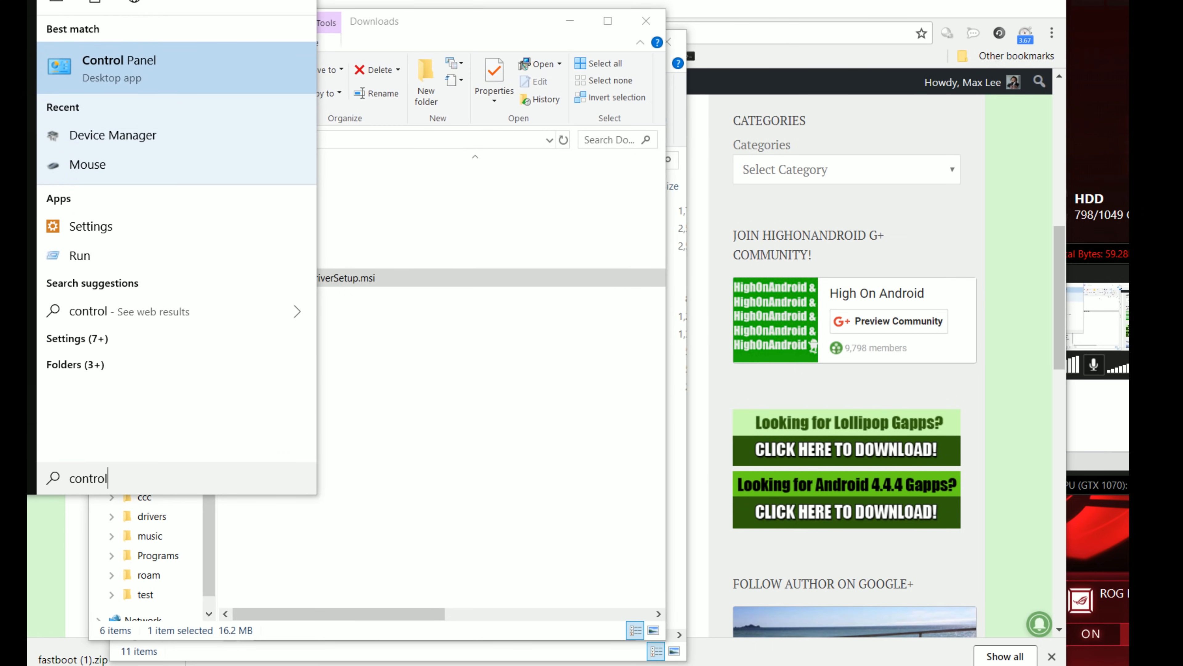
click(119, 68)
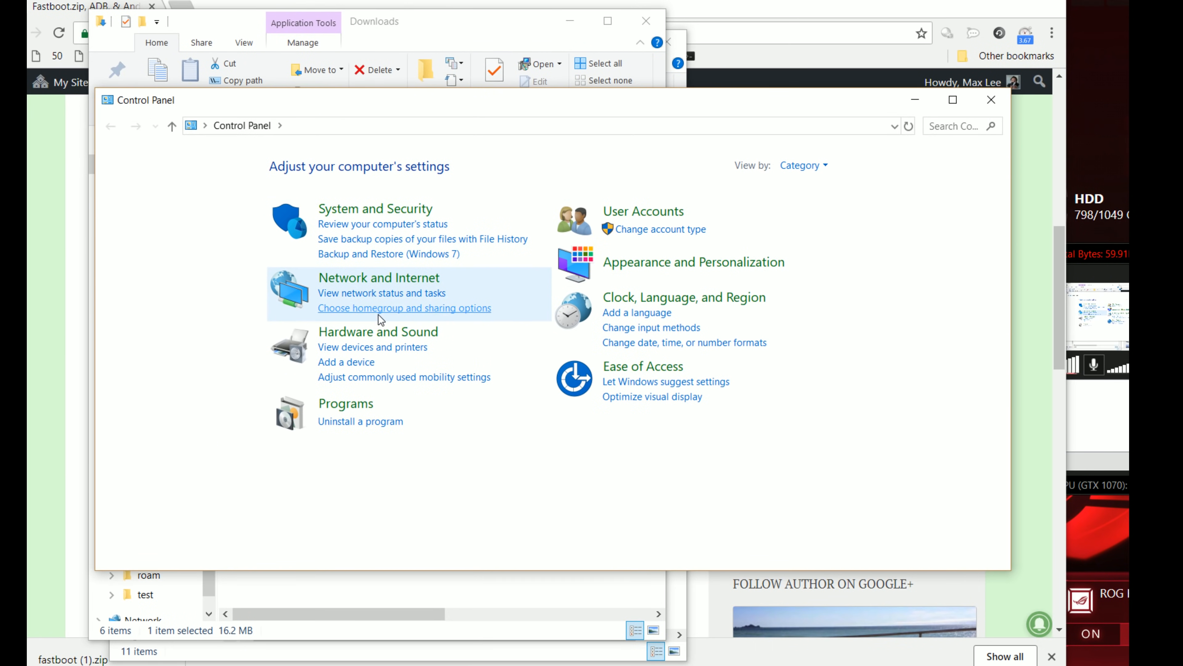
click(378, 331)
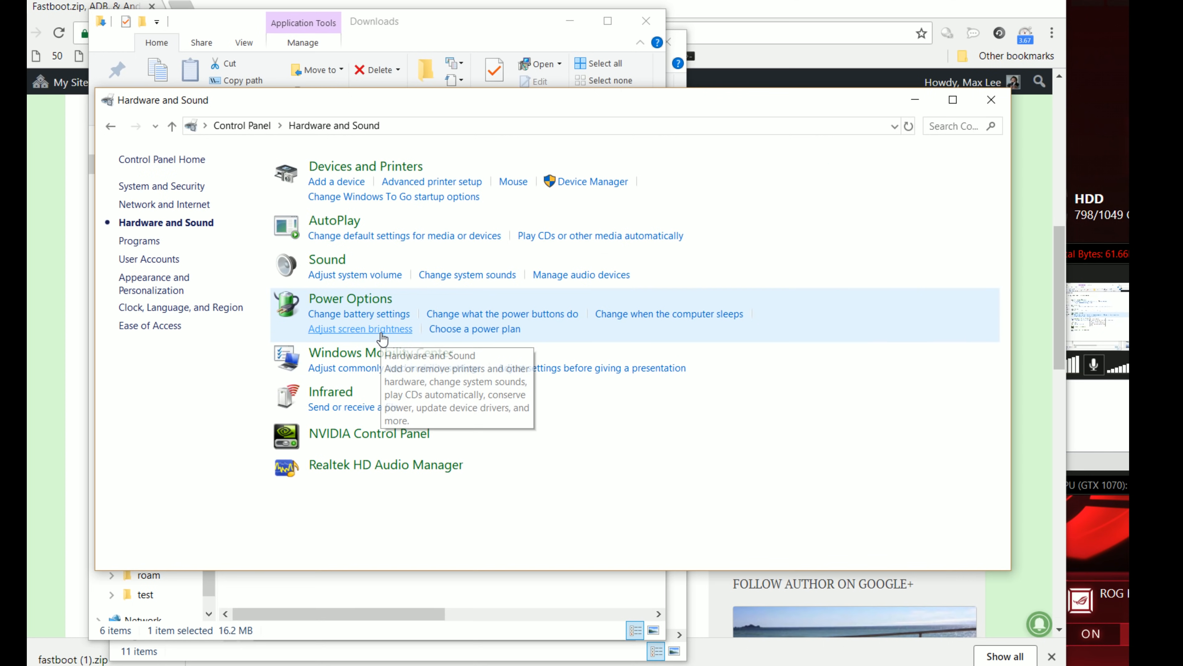
mouse_move(593, 181)
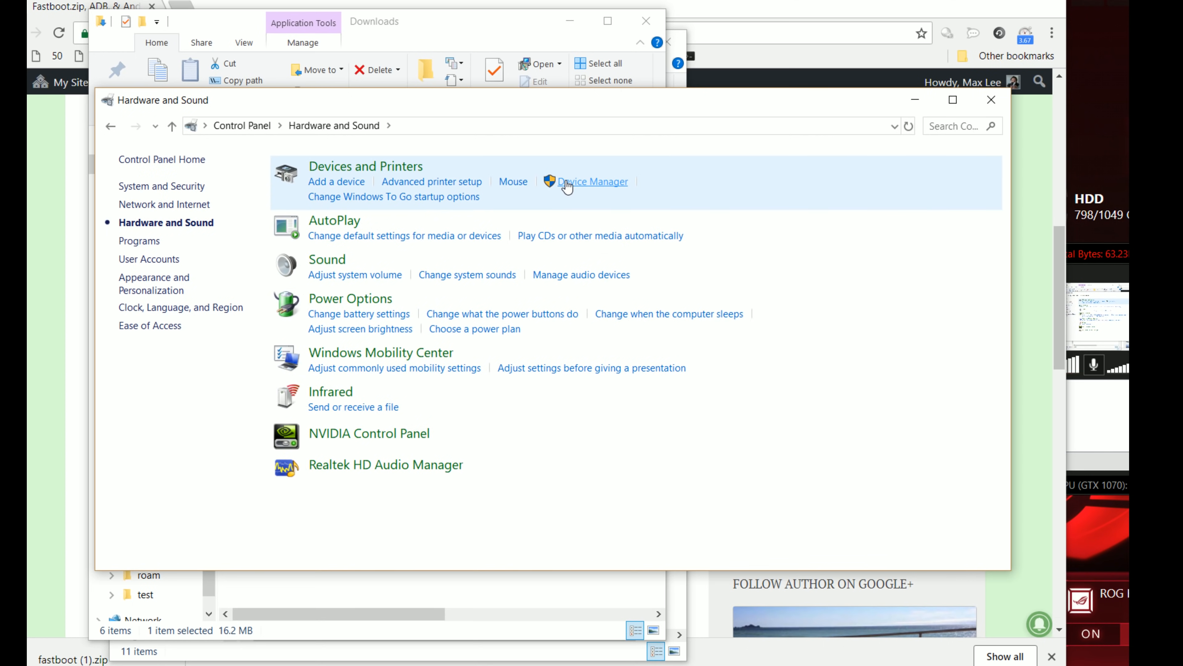
click(591, 181)
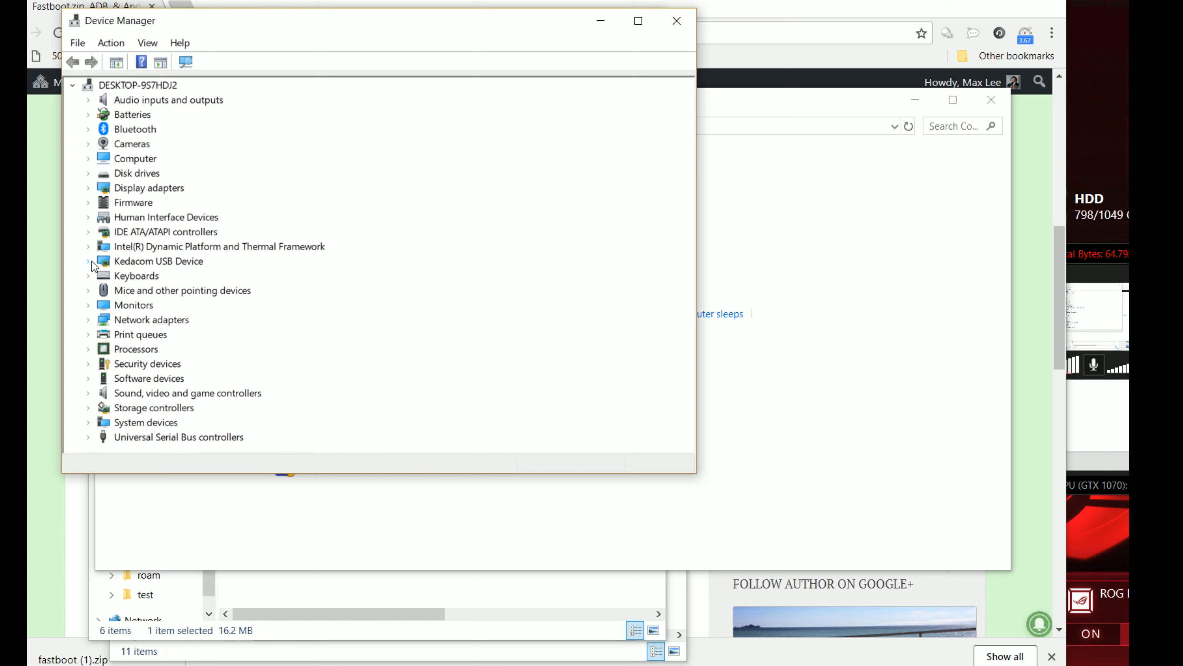
Confirm Android Bootloader Interface under Kedacom USB Device, then close Device Manager
click(88, 260)
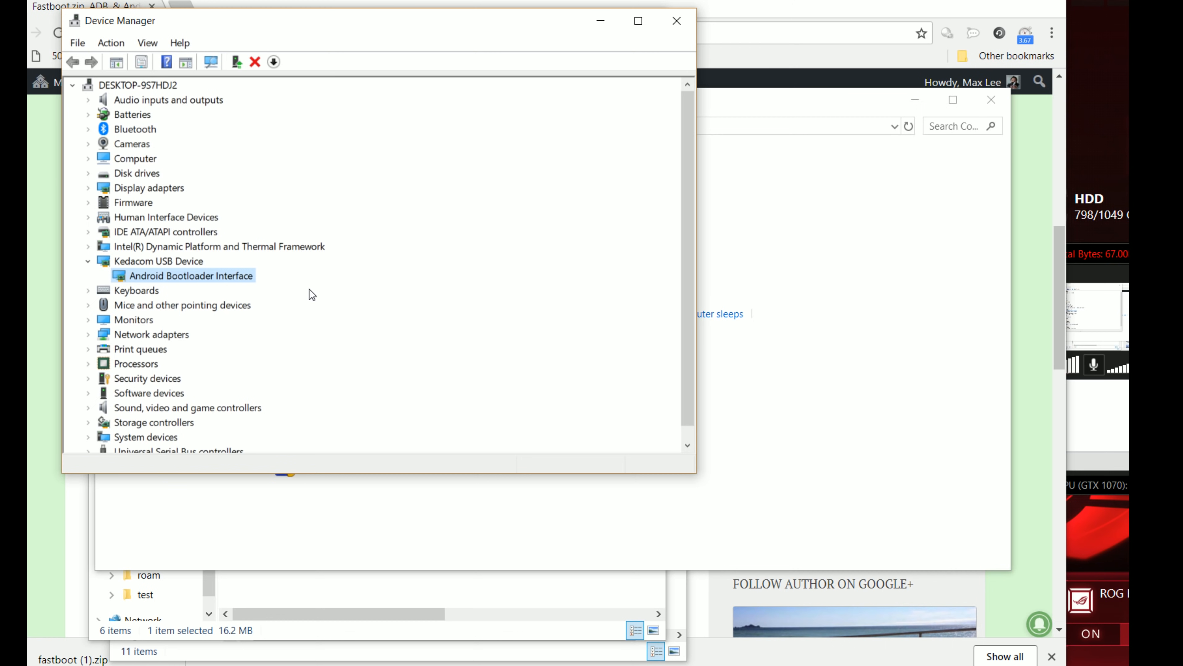
mouse_move(631, 158)
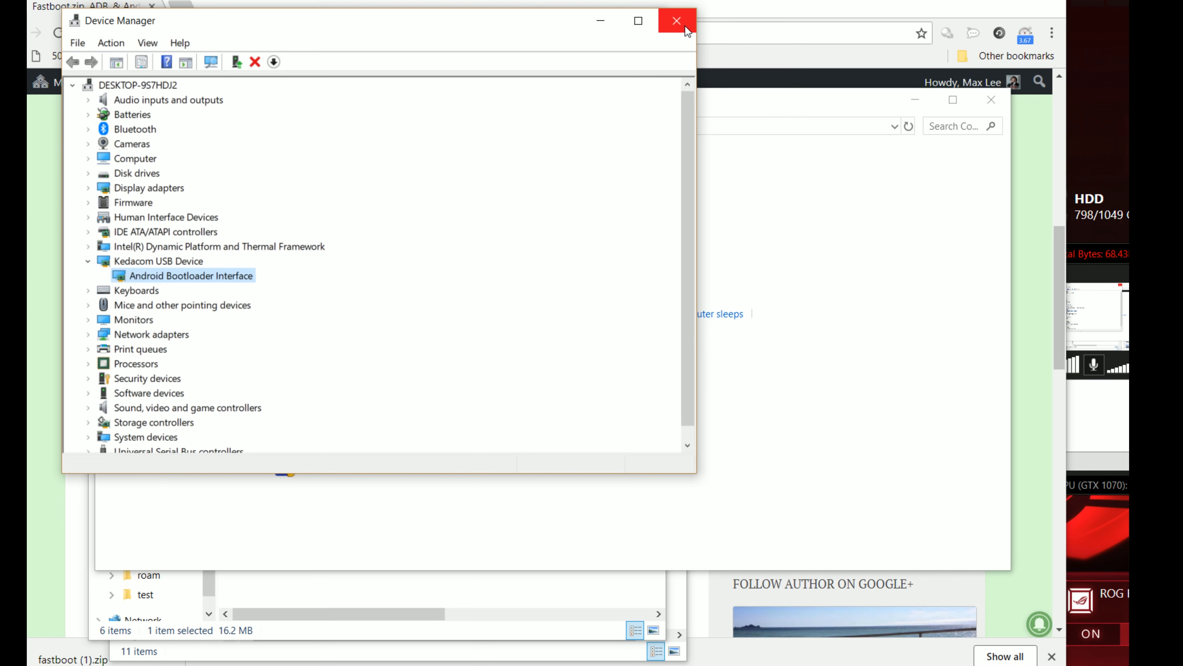
click(675, 21)
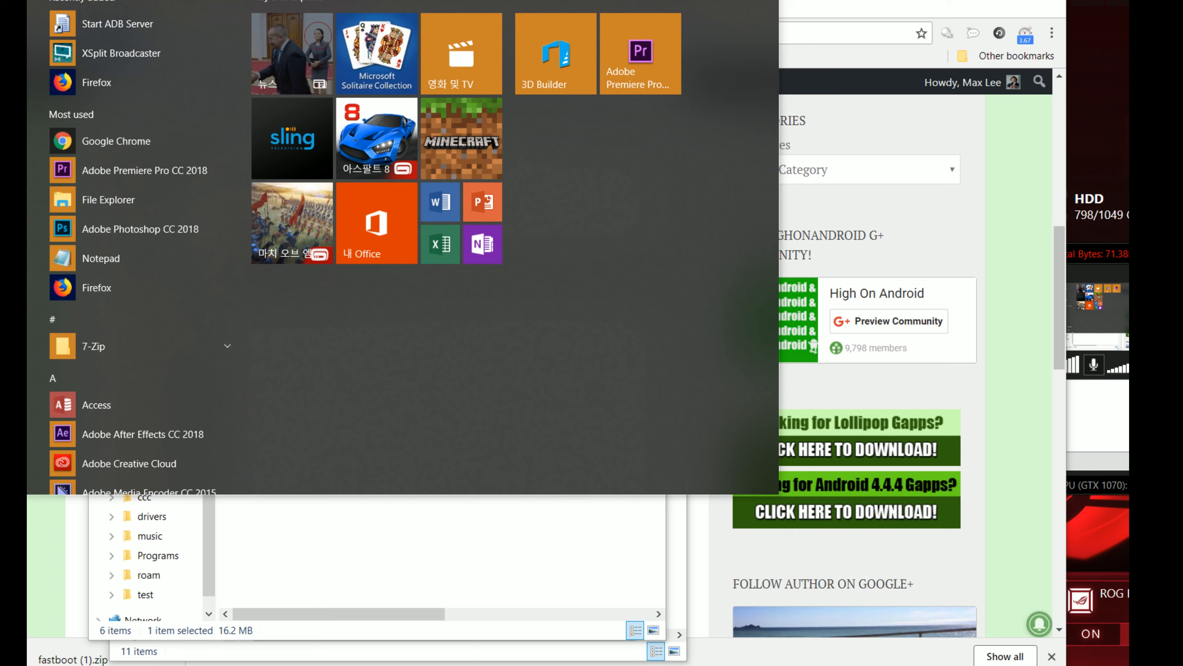
Start cmd and change directory to Downloads\fastboot
text(cmd)
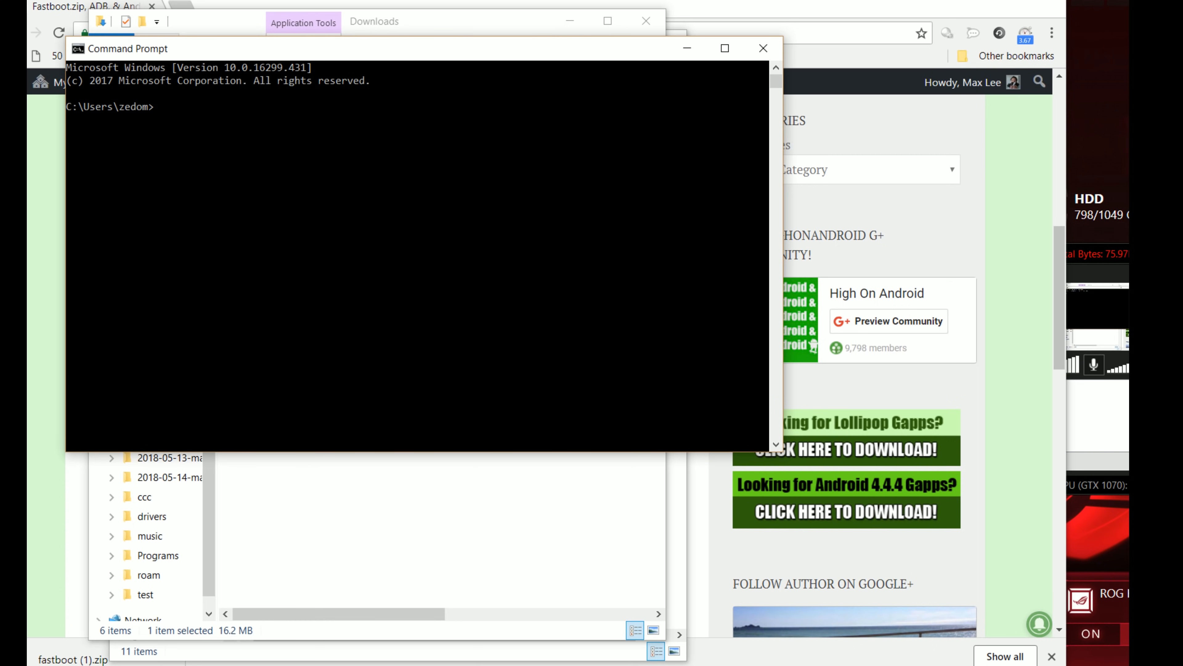
text(cd do)
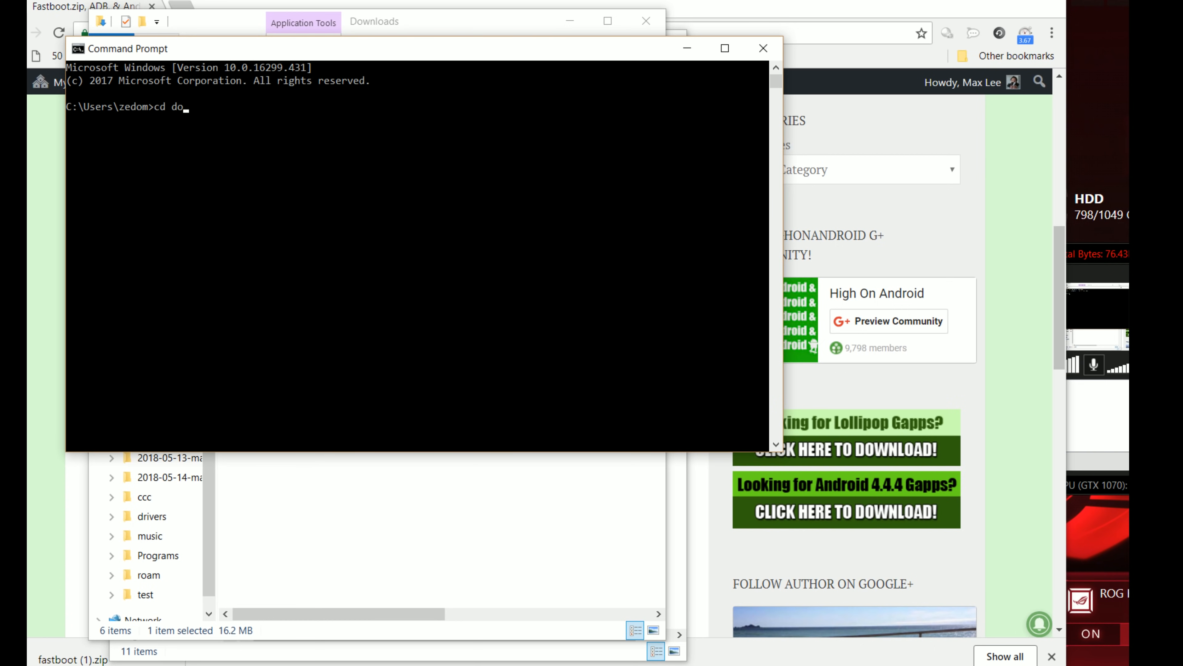
text(wnloads)
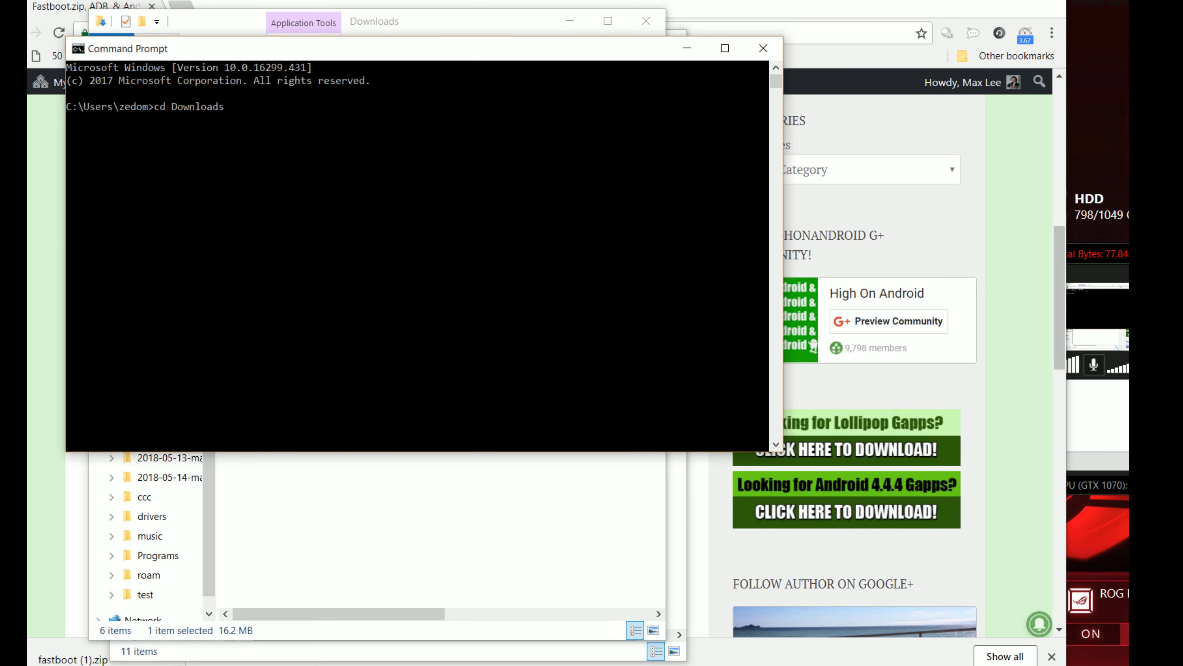
text(cd fast)
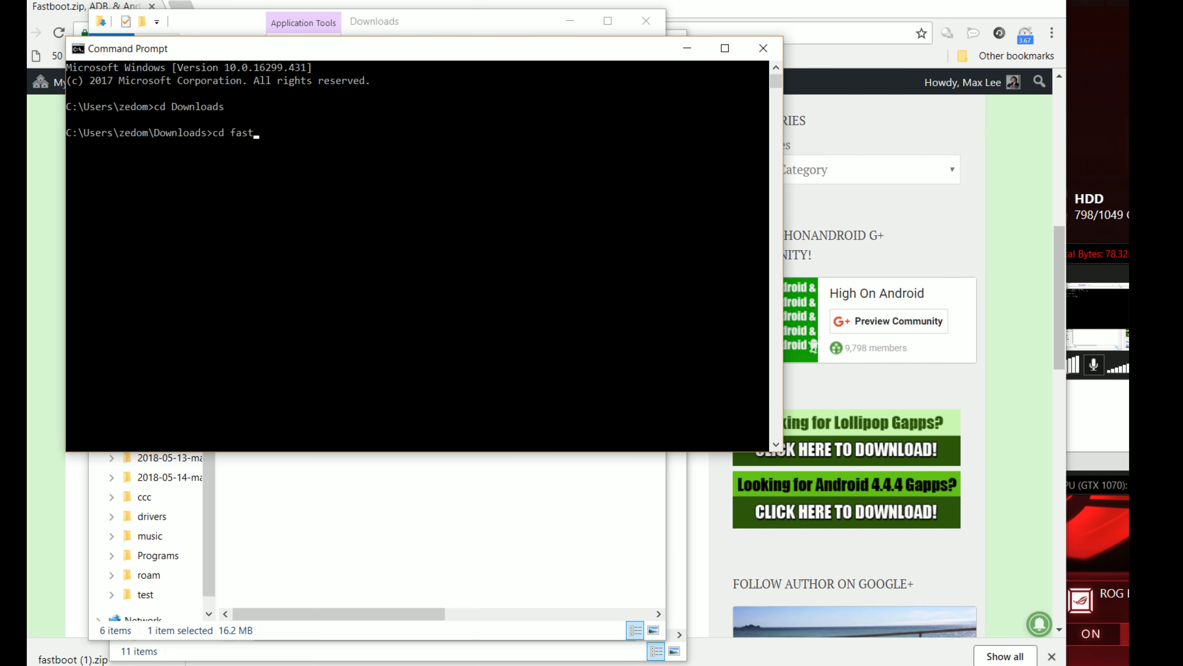
text(boot)
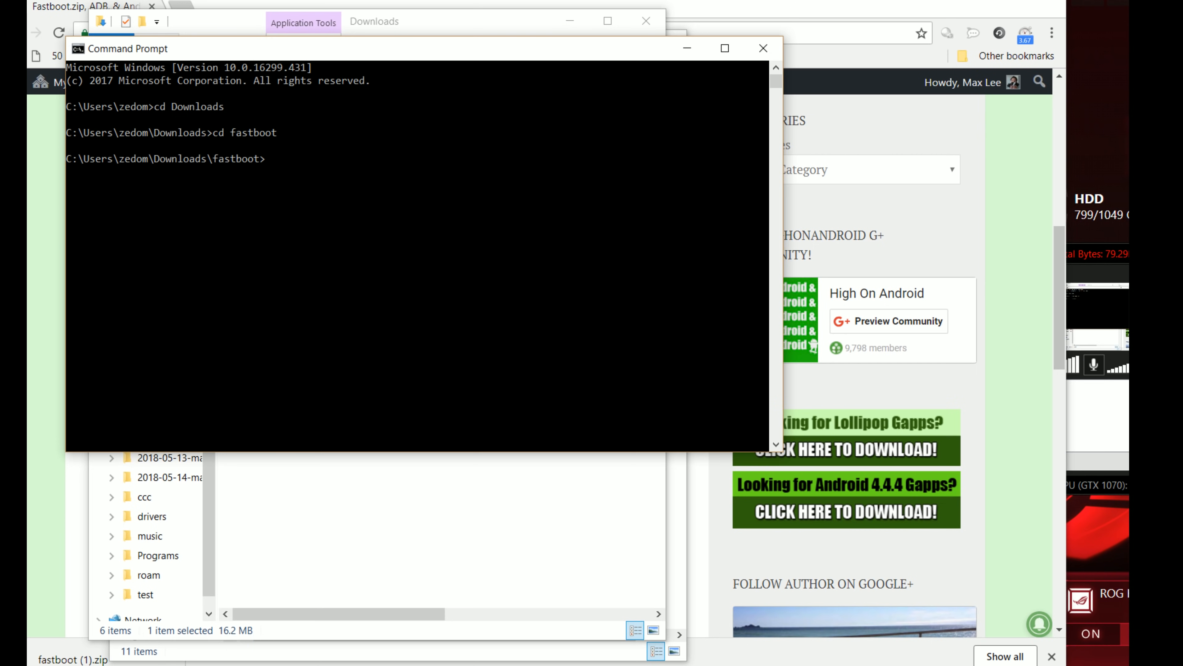
Run 'fastboot oem unlock', finishing with OKAY
text(fastboot oem)
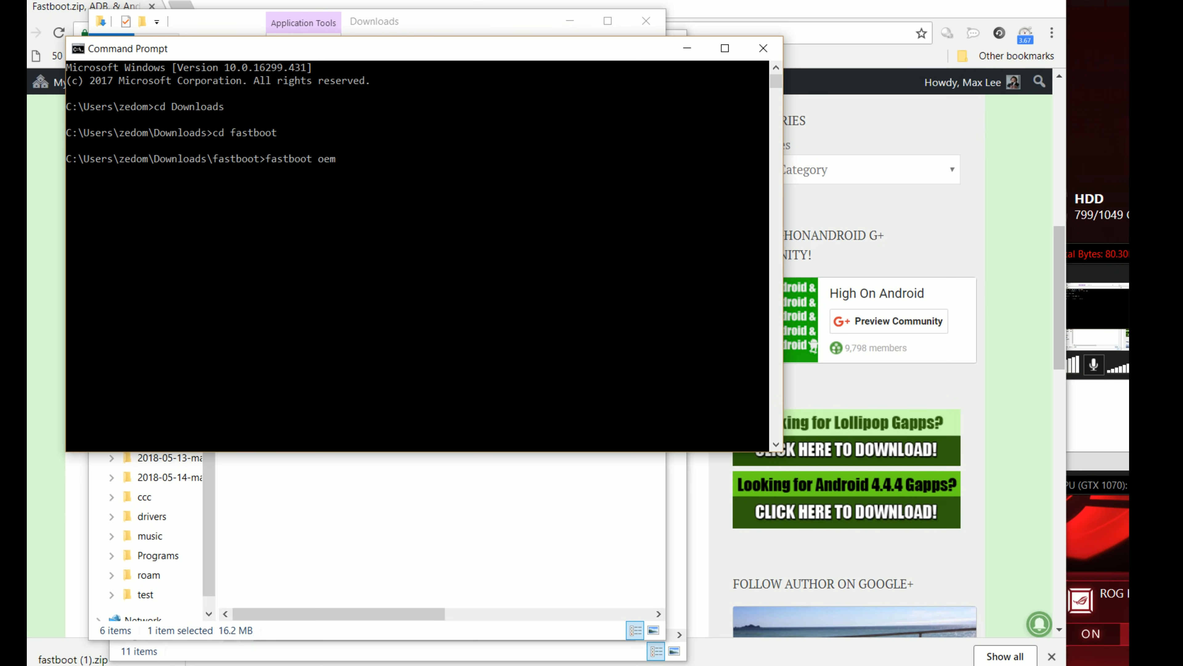
text(un)
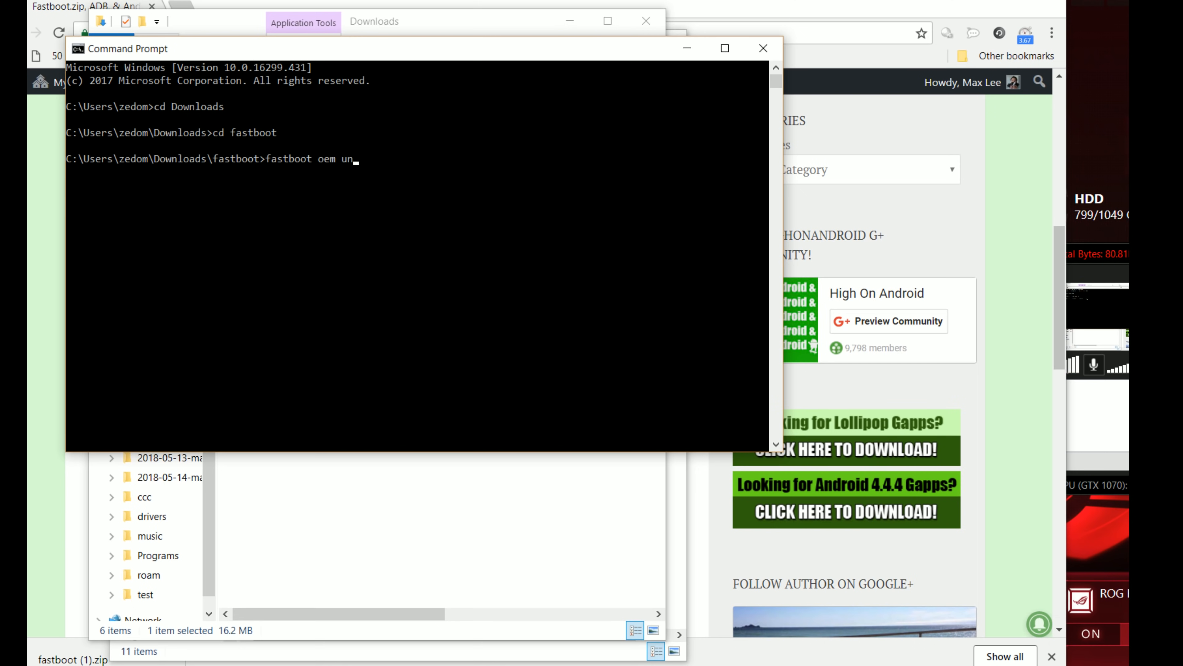
text(lock)
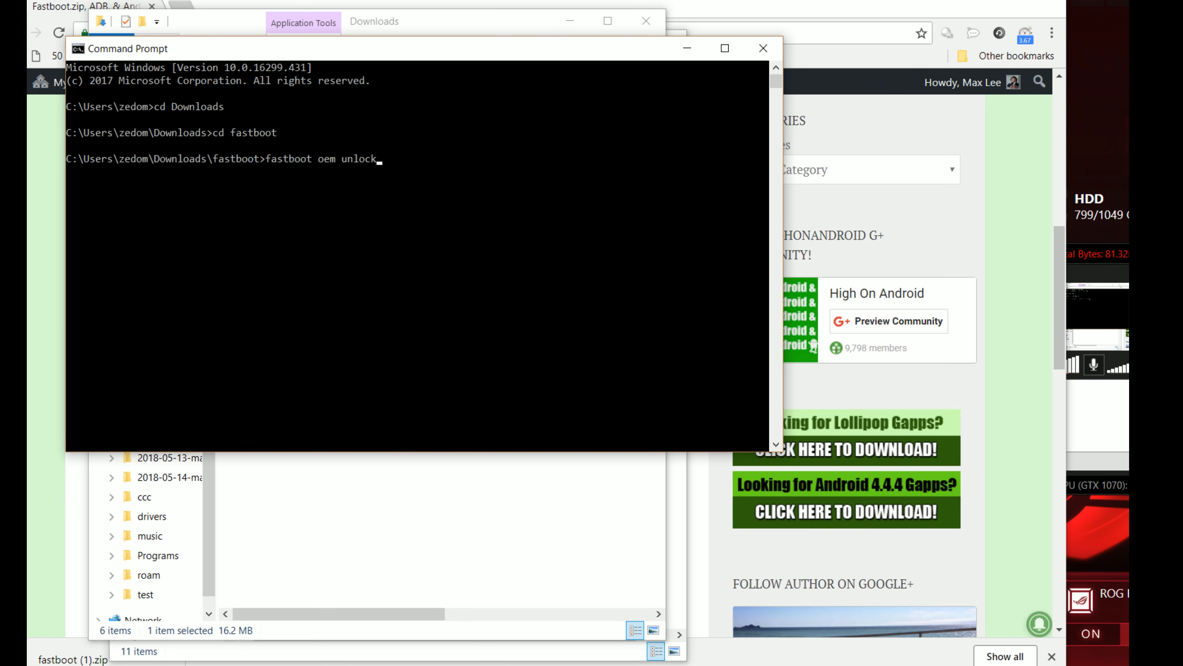
key(Return)
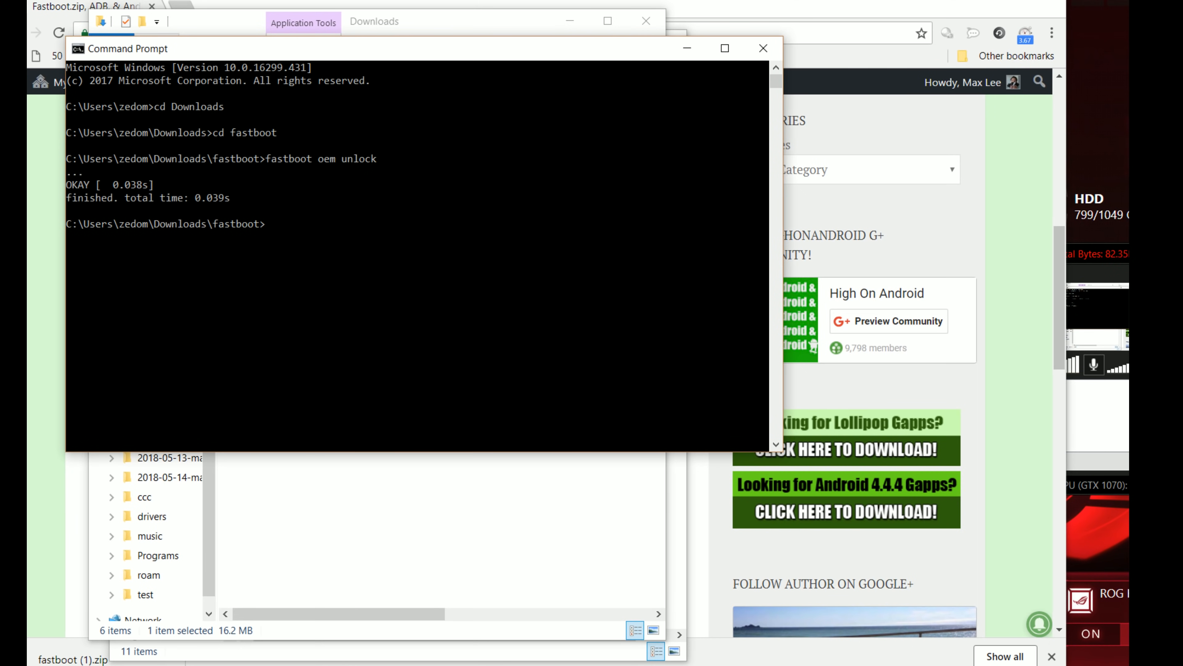